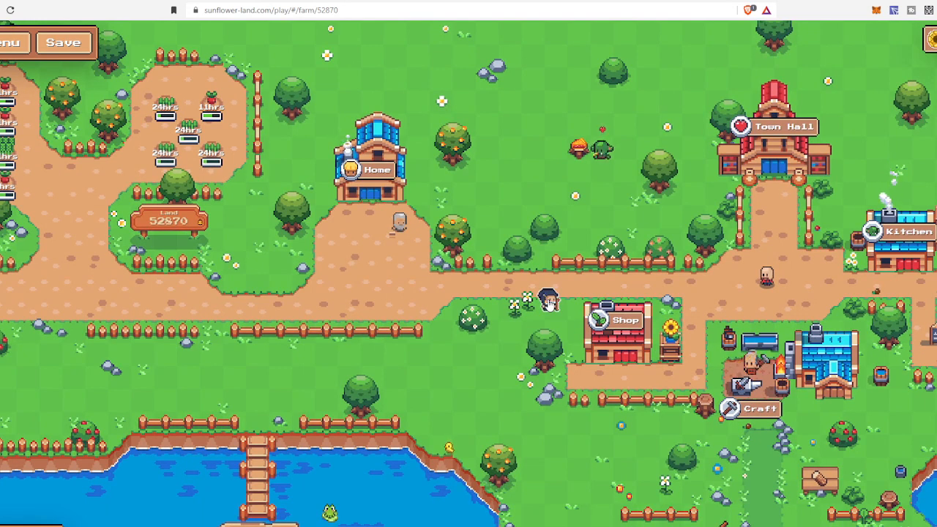
- Talk to the visiting trader on the dirt path, who says they've already traded
{"action": "left_click", "coordinate": [543, 297]}
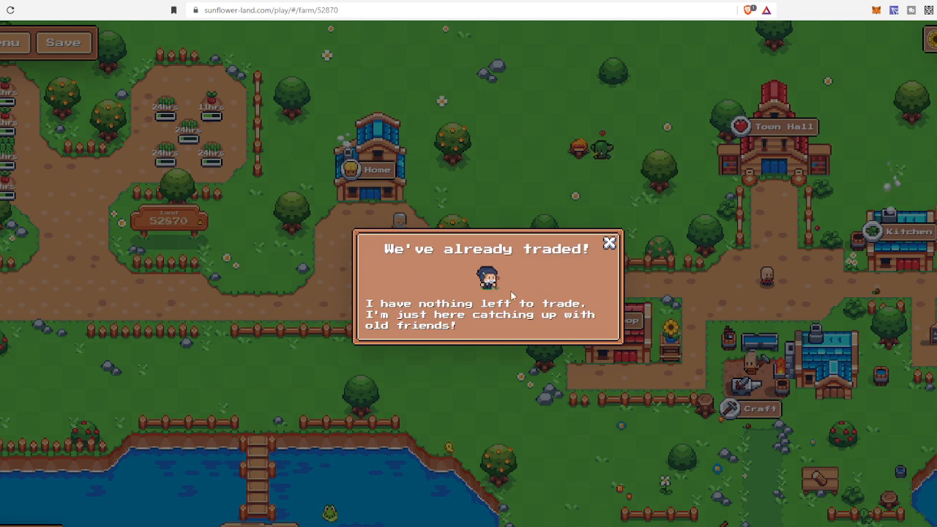
{"action": "mouse_move", "coordinate": [613, 243]}
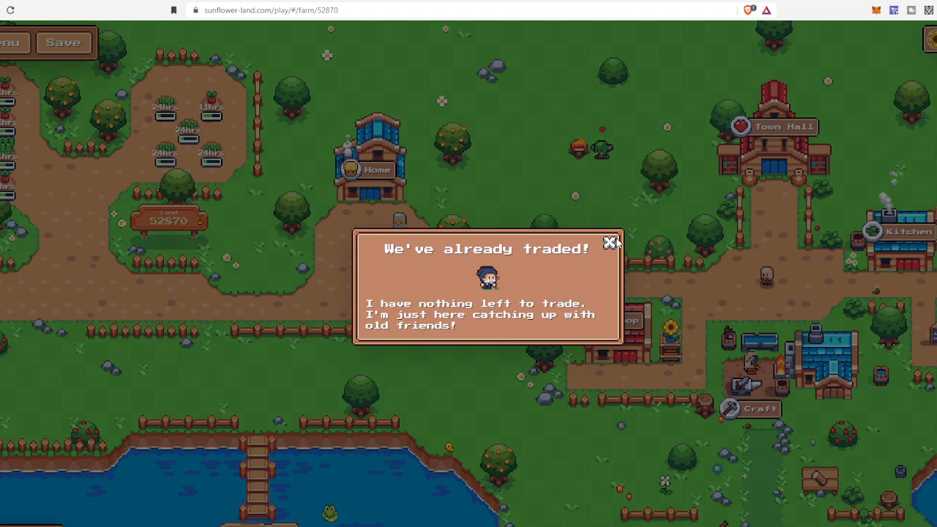
- Dismiss the trader's already-traded message
{"action": "left_click", "coordinate": [611, 242]}
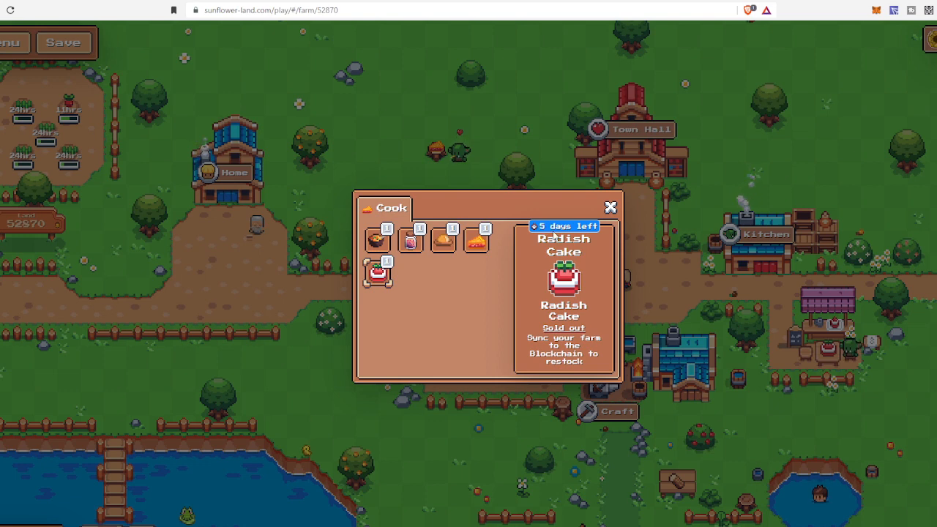
{"action": "mouse_move", "coordinate": [599, 212]}
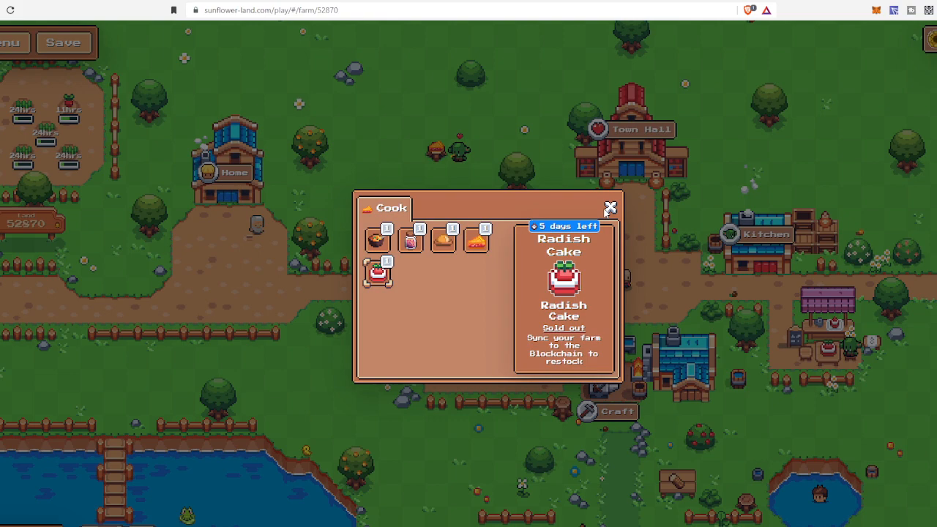
{"action": "mouse_move", "coordinate": [114, 225]}
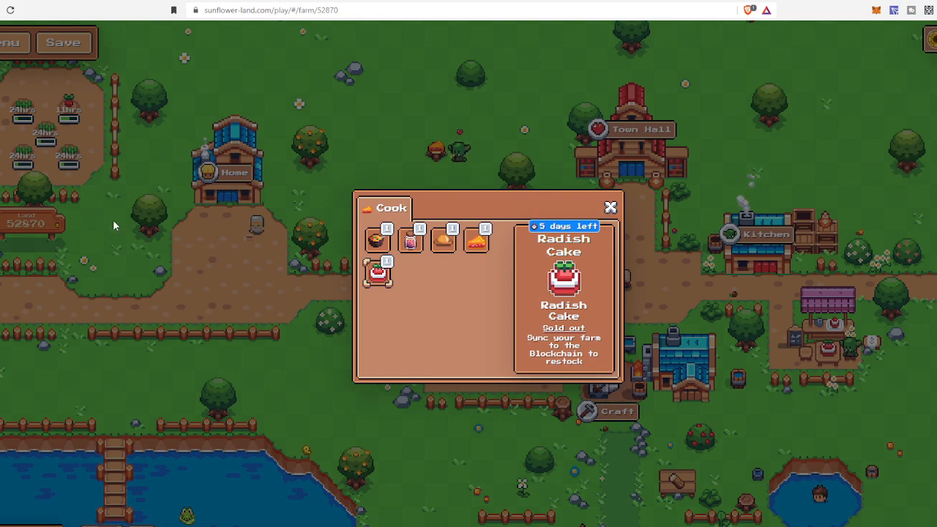
- Leave the Cook panel and view the owned Radish Cake with its sell price of 14
{"action": "left_click", "coordinate": [611, 208]}
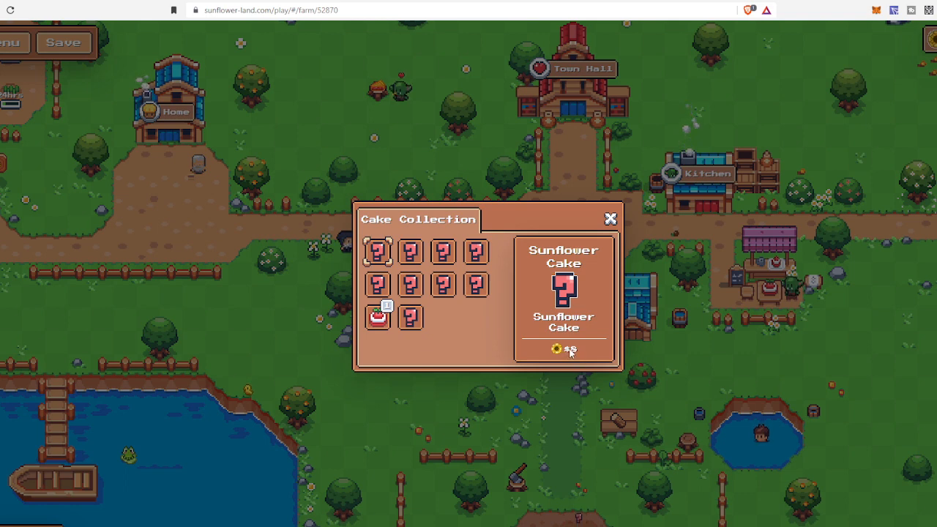
{"action": "left_click", "coordinate": [377, 306]}
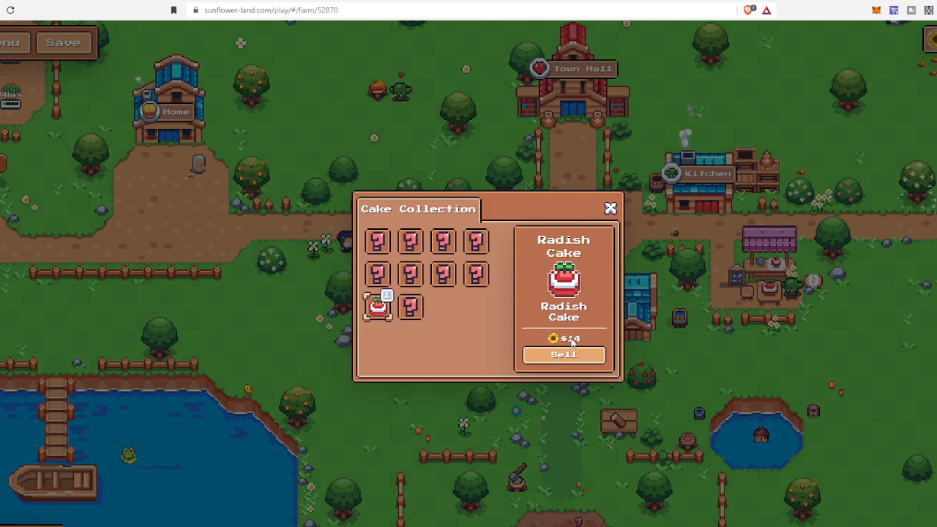
- Close the Cake Collection to return to the farm map
{"action": "left_click", "coordinate": [609, 208]}
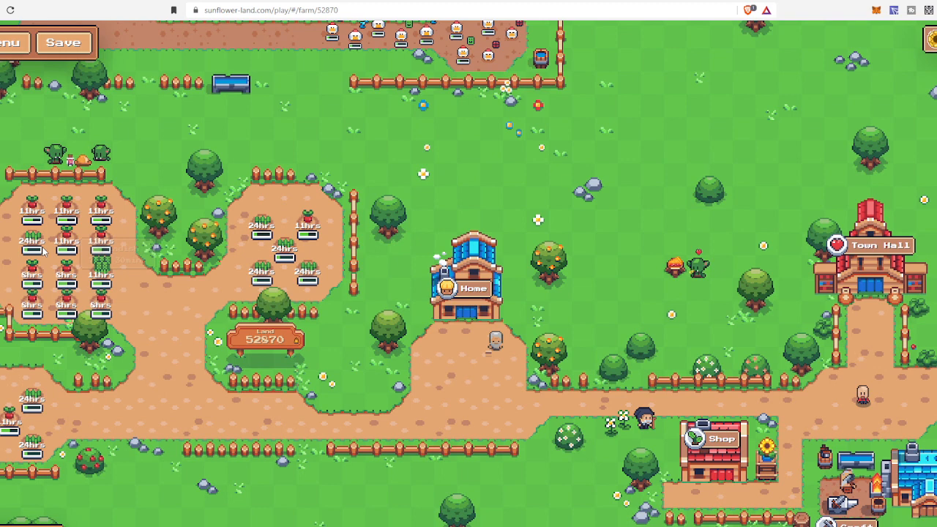
{"action": "mouse_move", "coordinate": [259, 260]}
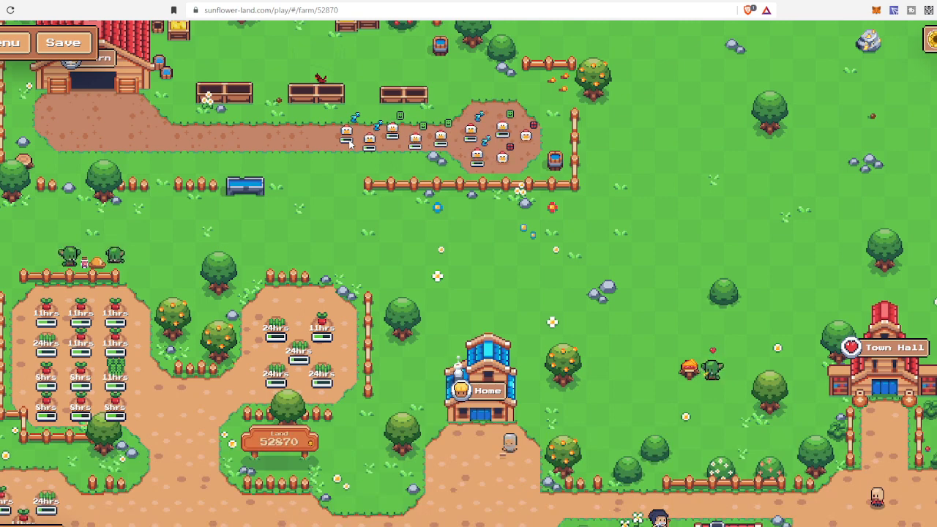
{"action": "mouse_move", "coordinate": [114, 396]}
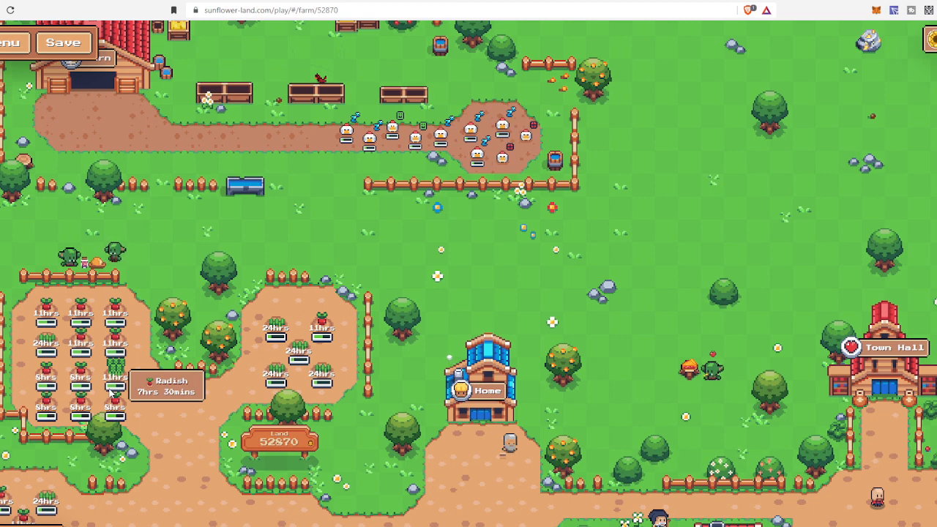
{"action": "mouse_move", "coordinate": [329, 384]}
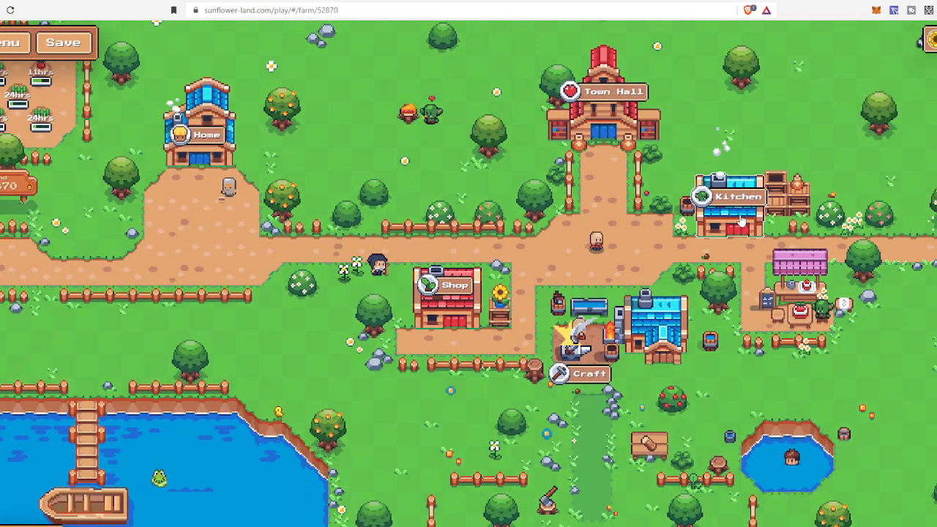
- Reopen the Kitchen's Cook panel showing Radish Cake sold out with five days left
{"action": "left_click", "coordinate": [736, 196]}
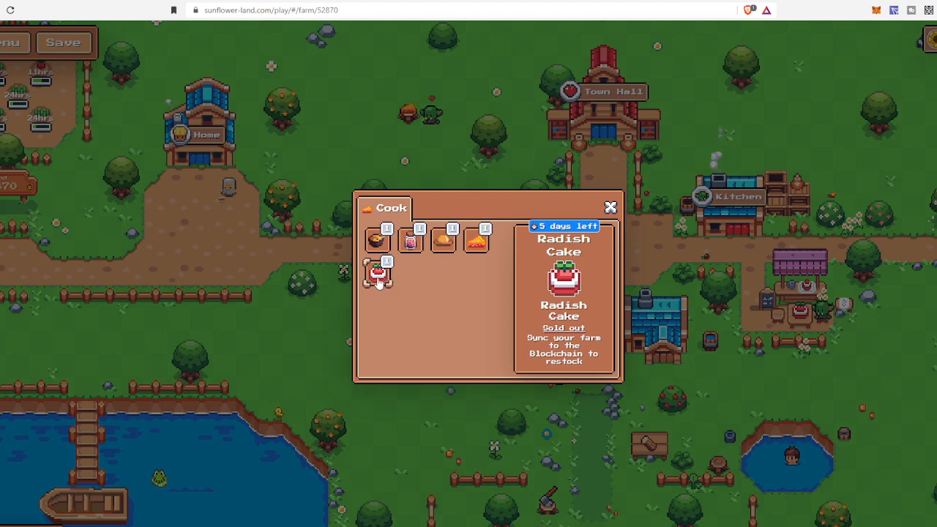
{"action": "mouse_move", "coordinate": [427, 297]}
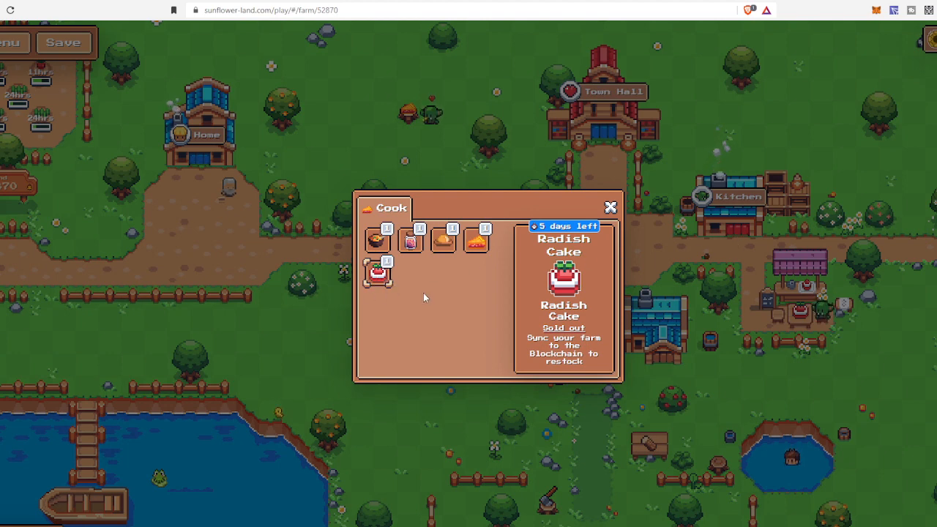
{"action": "mouse_move", "coordinate": [533, 340]}
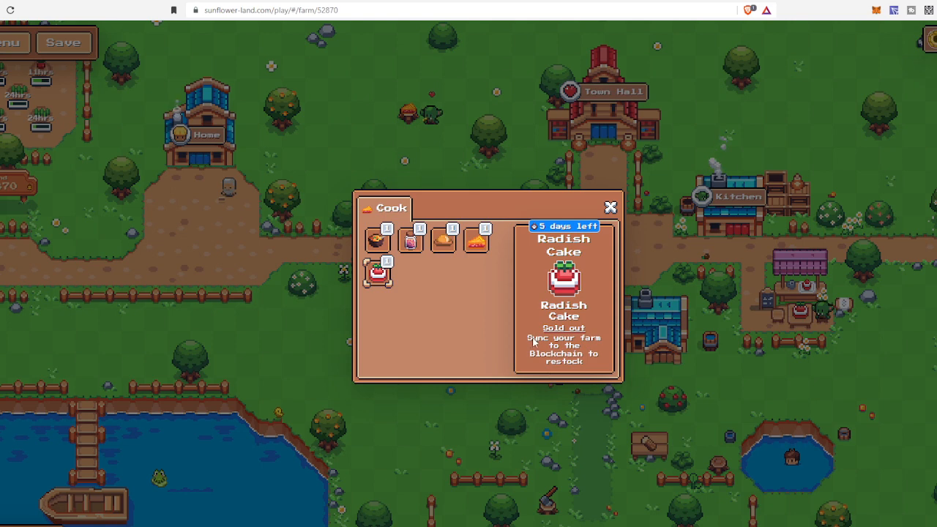